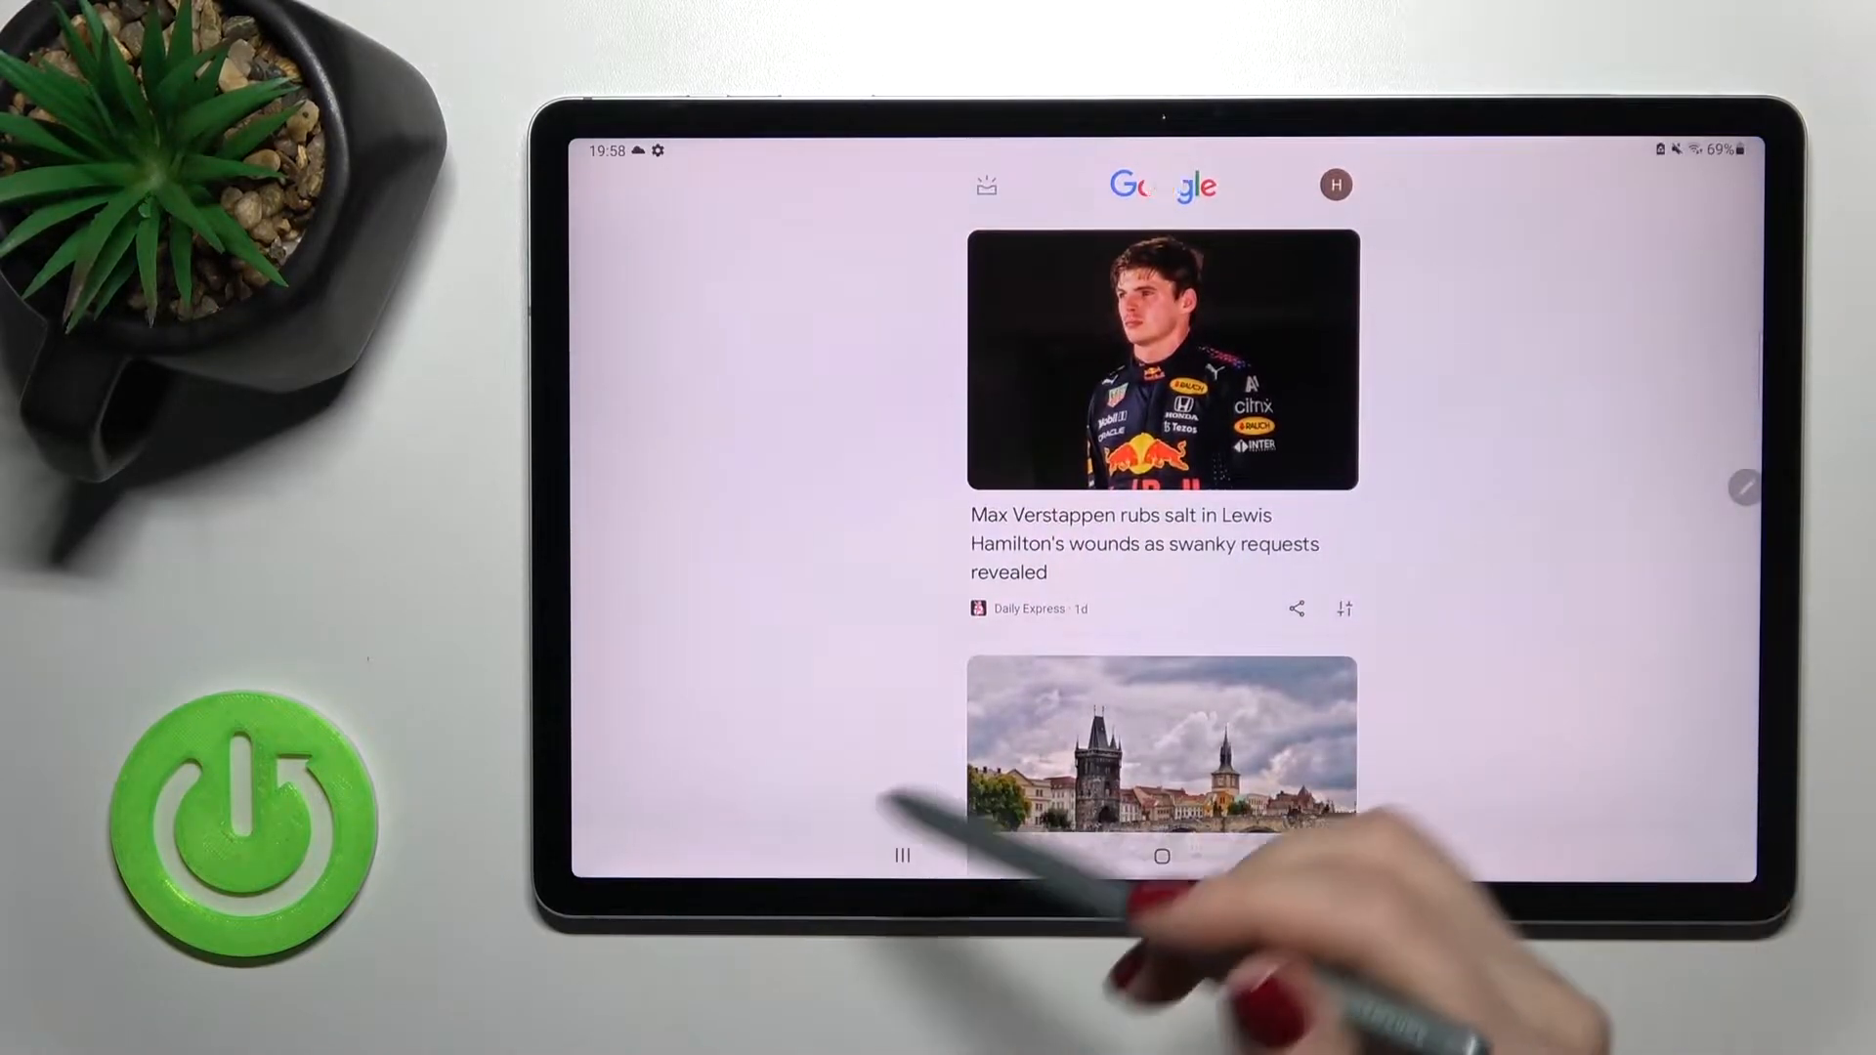
- Scroll through the Google Discover news feed, then return to the home screen
{"action": "left_click", "coordinate": [1160, 854]}
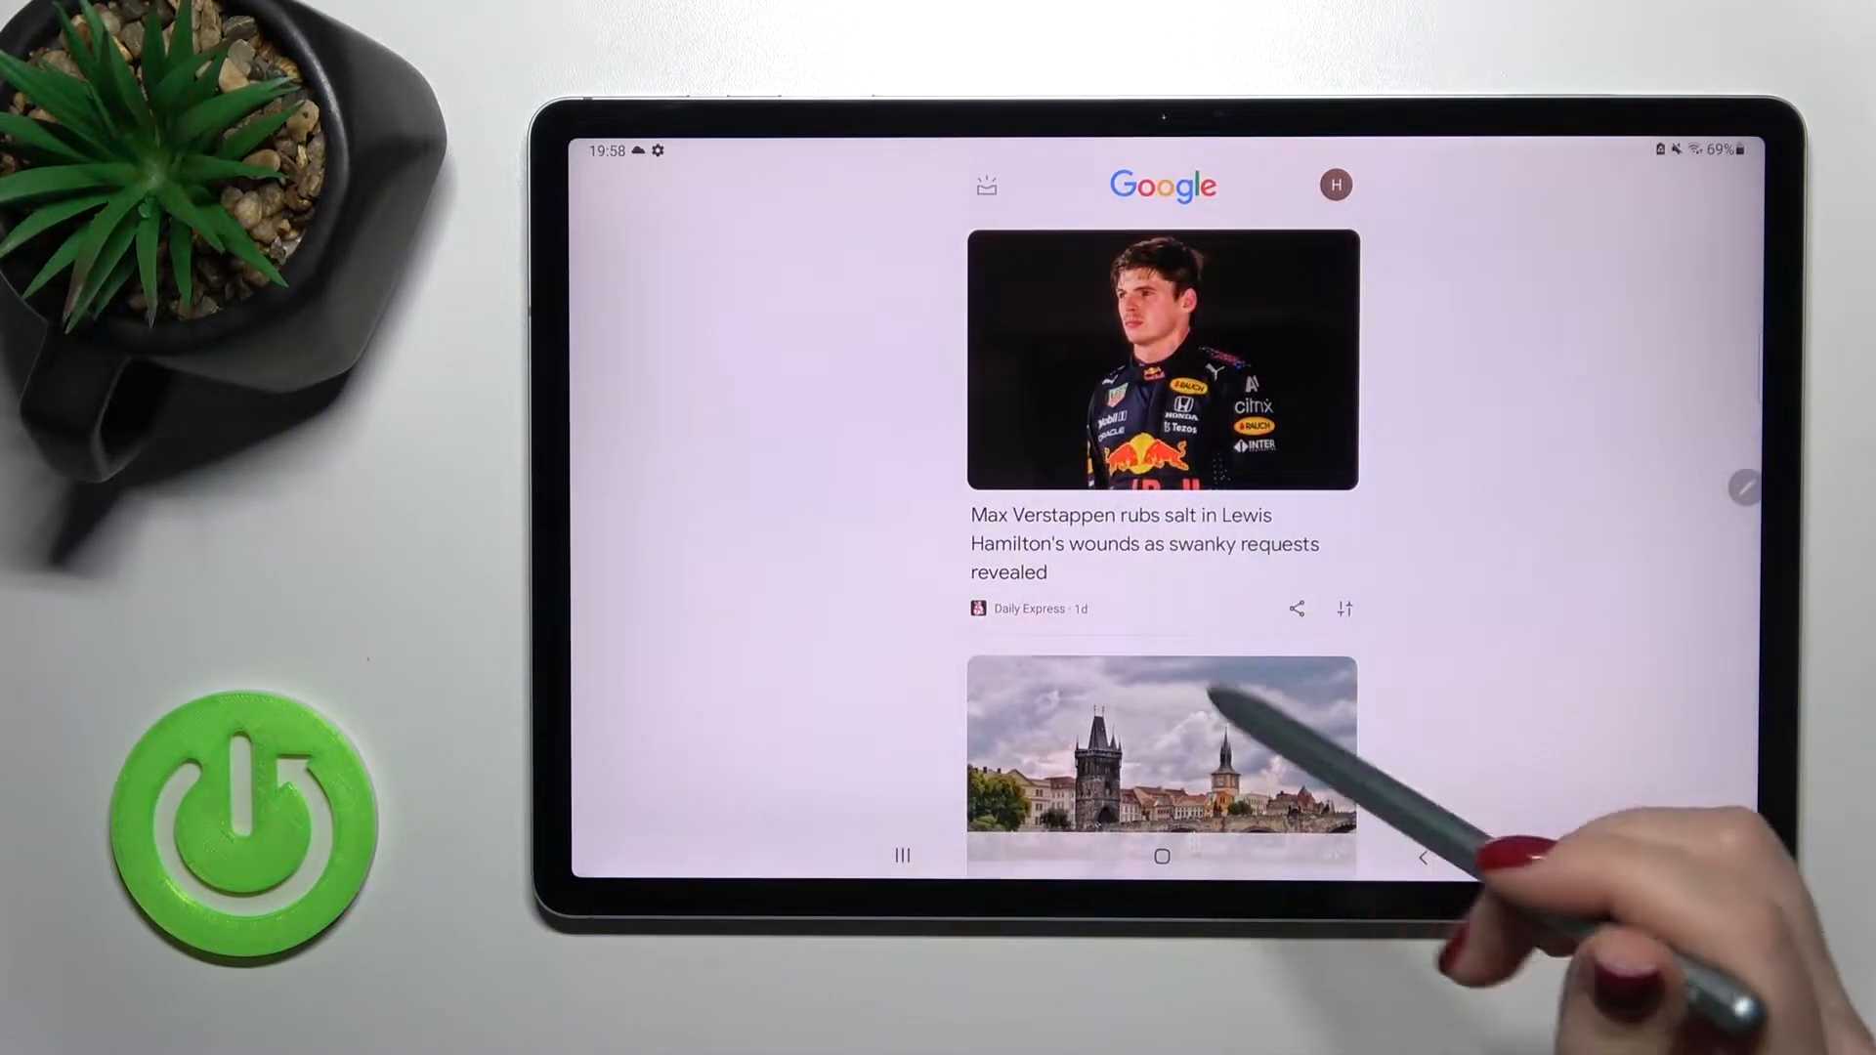
{"action": "scroll", "scroll_direction": "up", "scroll_amount": 3}
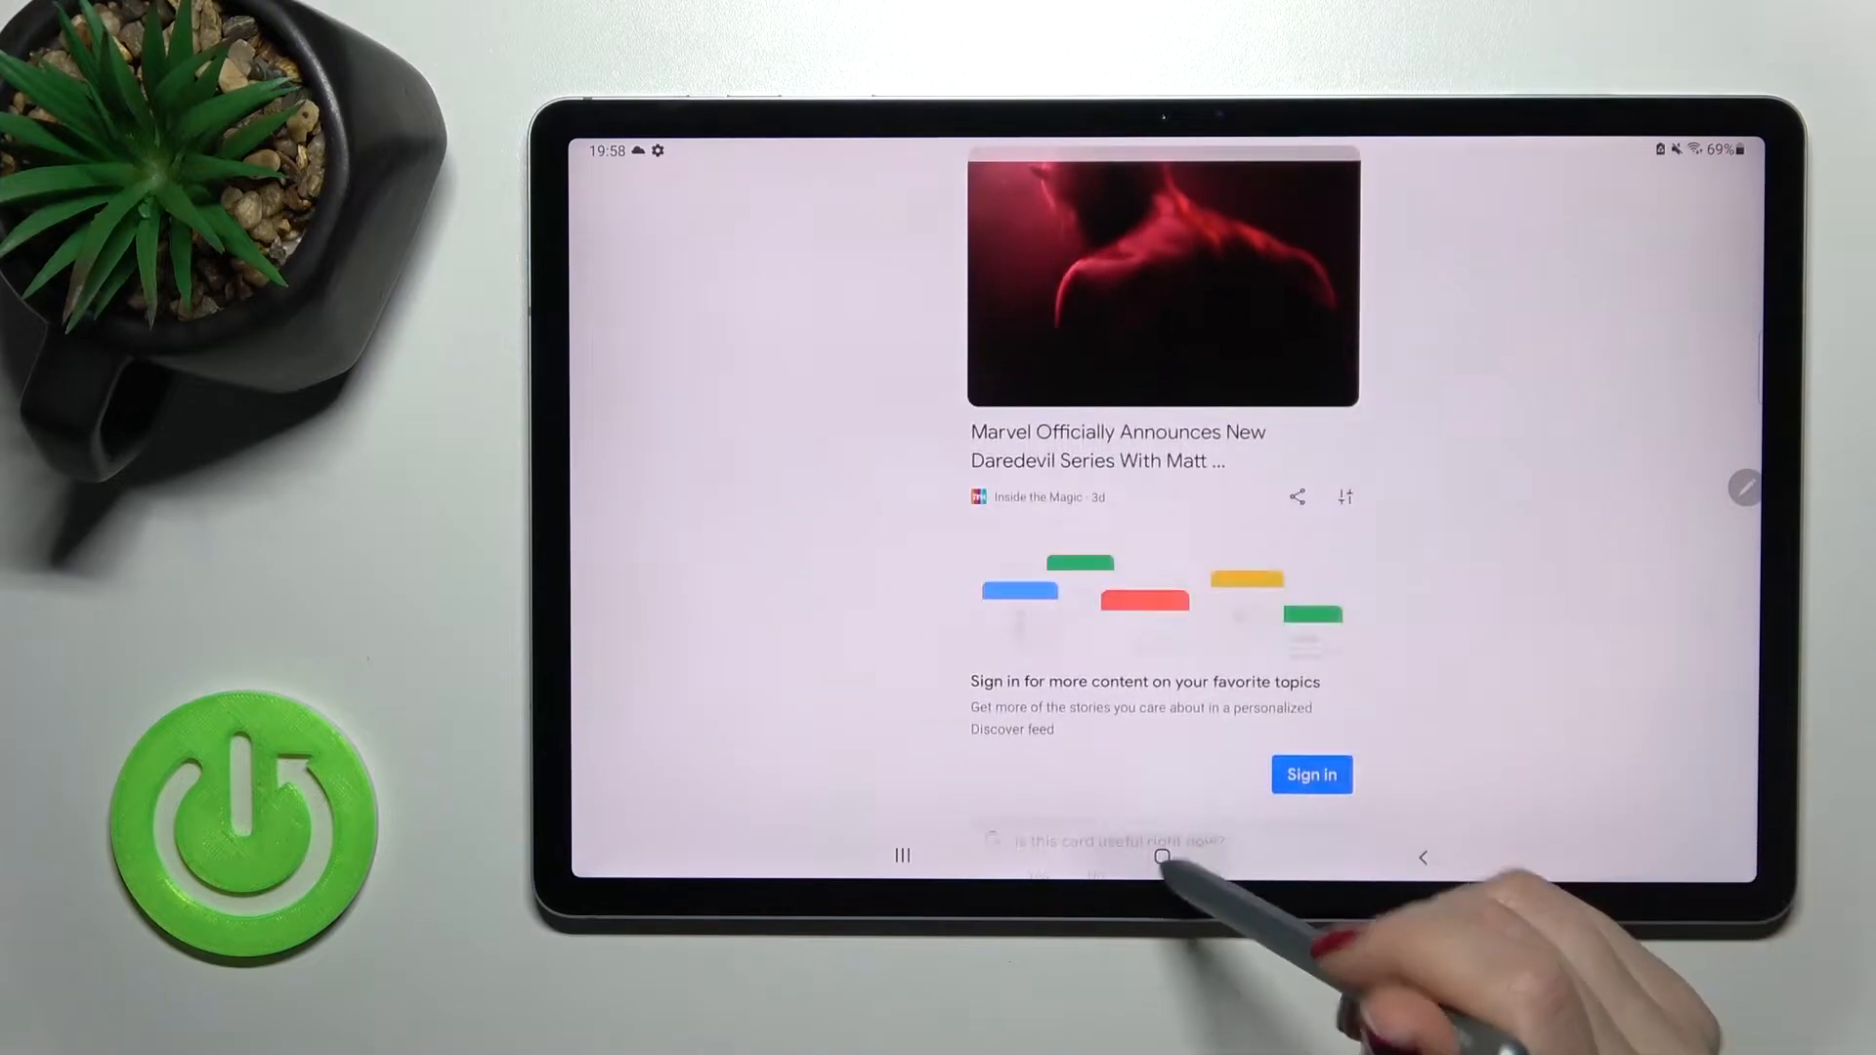
{"action": "left_click", "coordinate": [1160, 855]}
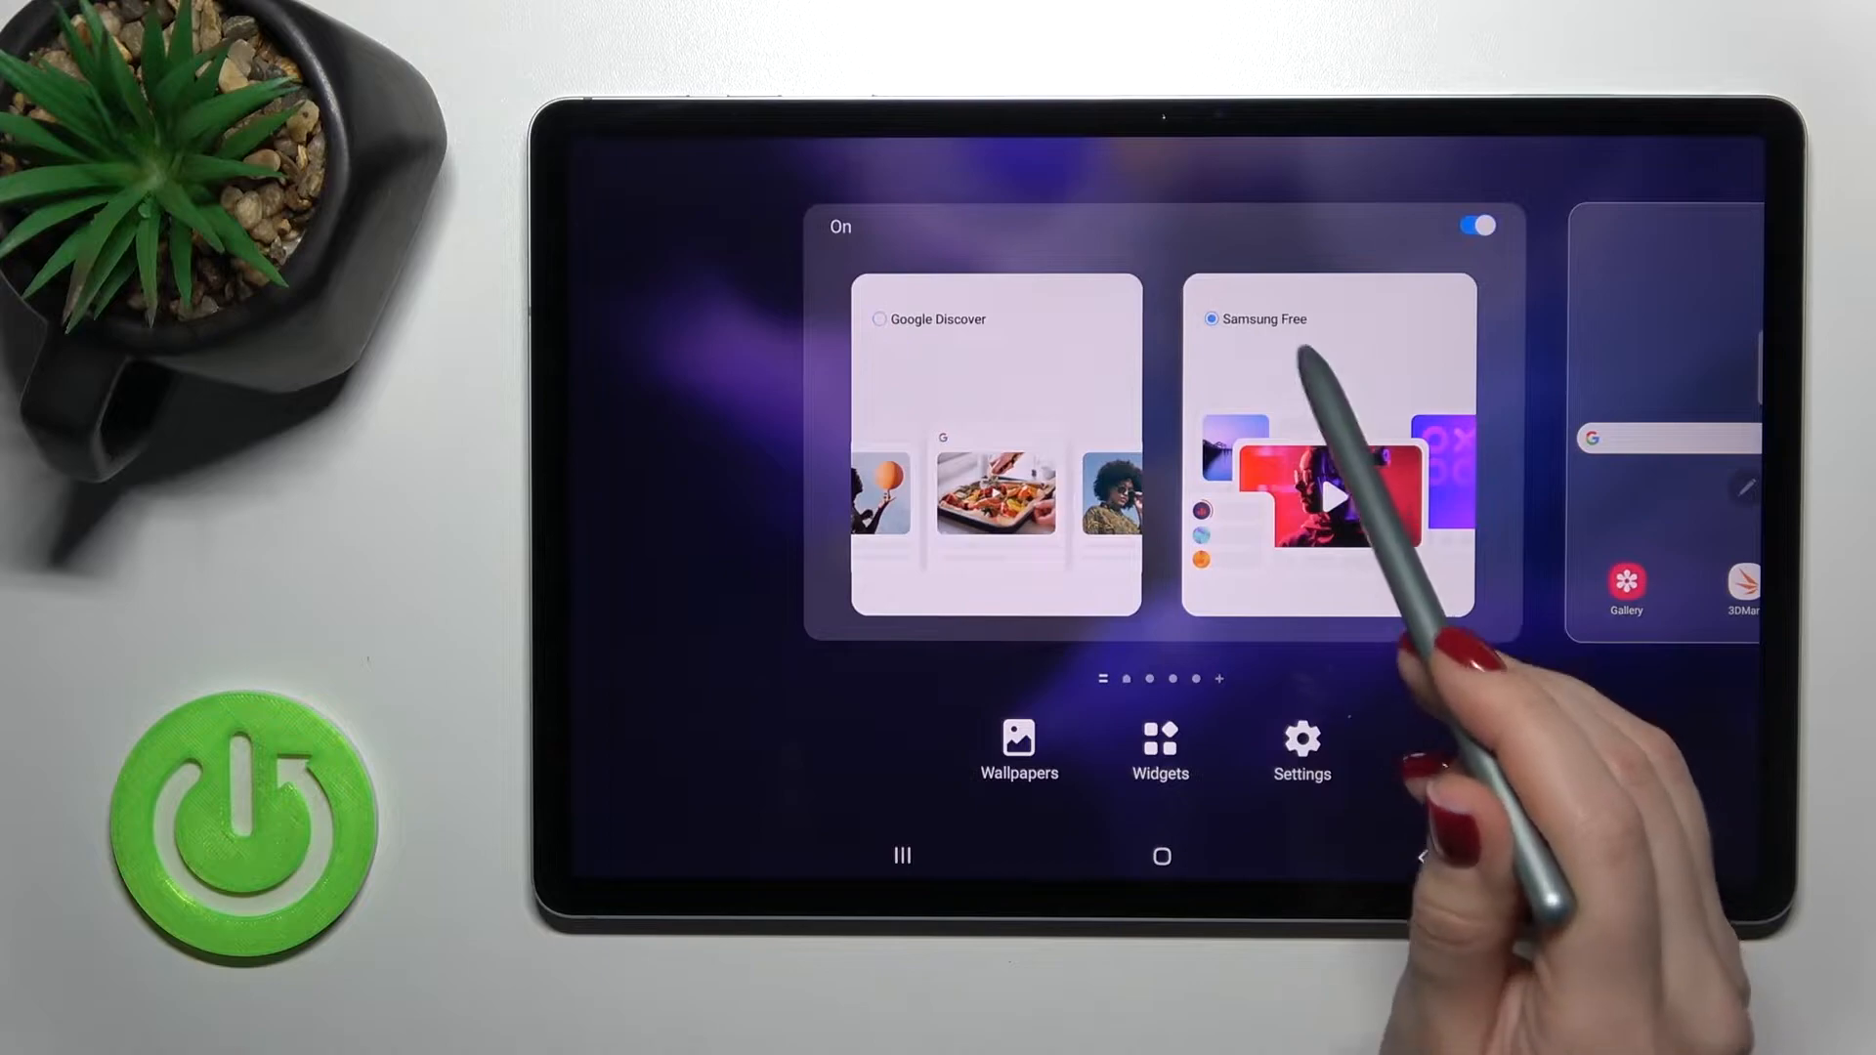
- Choose Google Discover over Samsung Free as the leftmost panel and exit edit mode
{"action": "left_click", "coordinate": [1332, 455]}
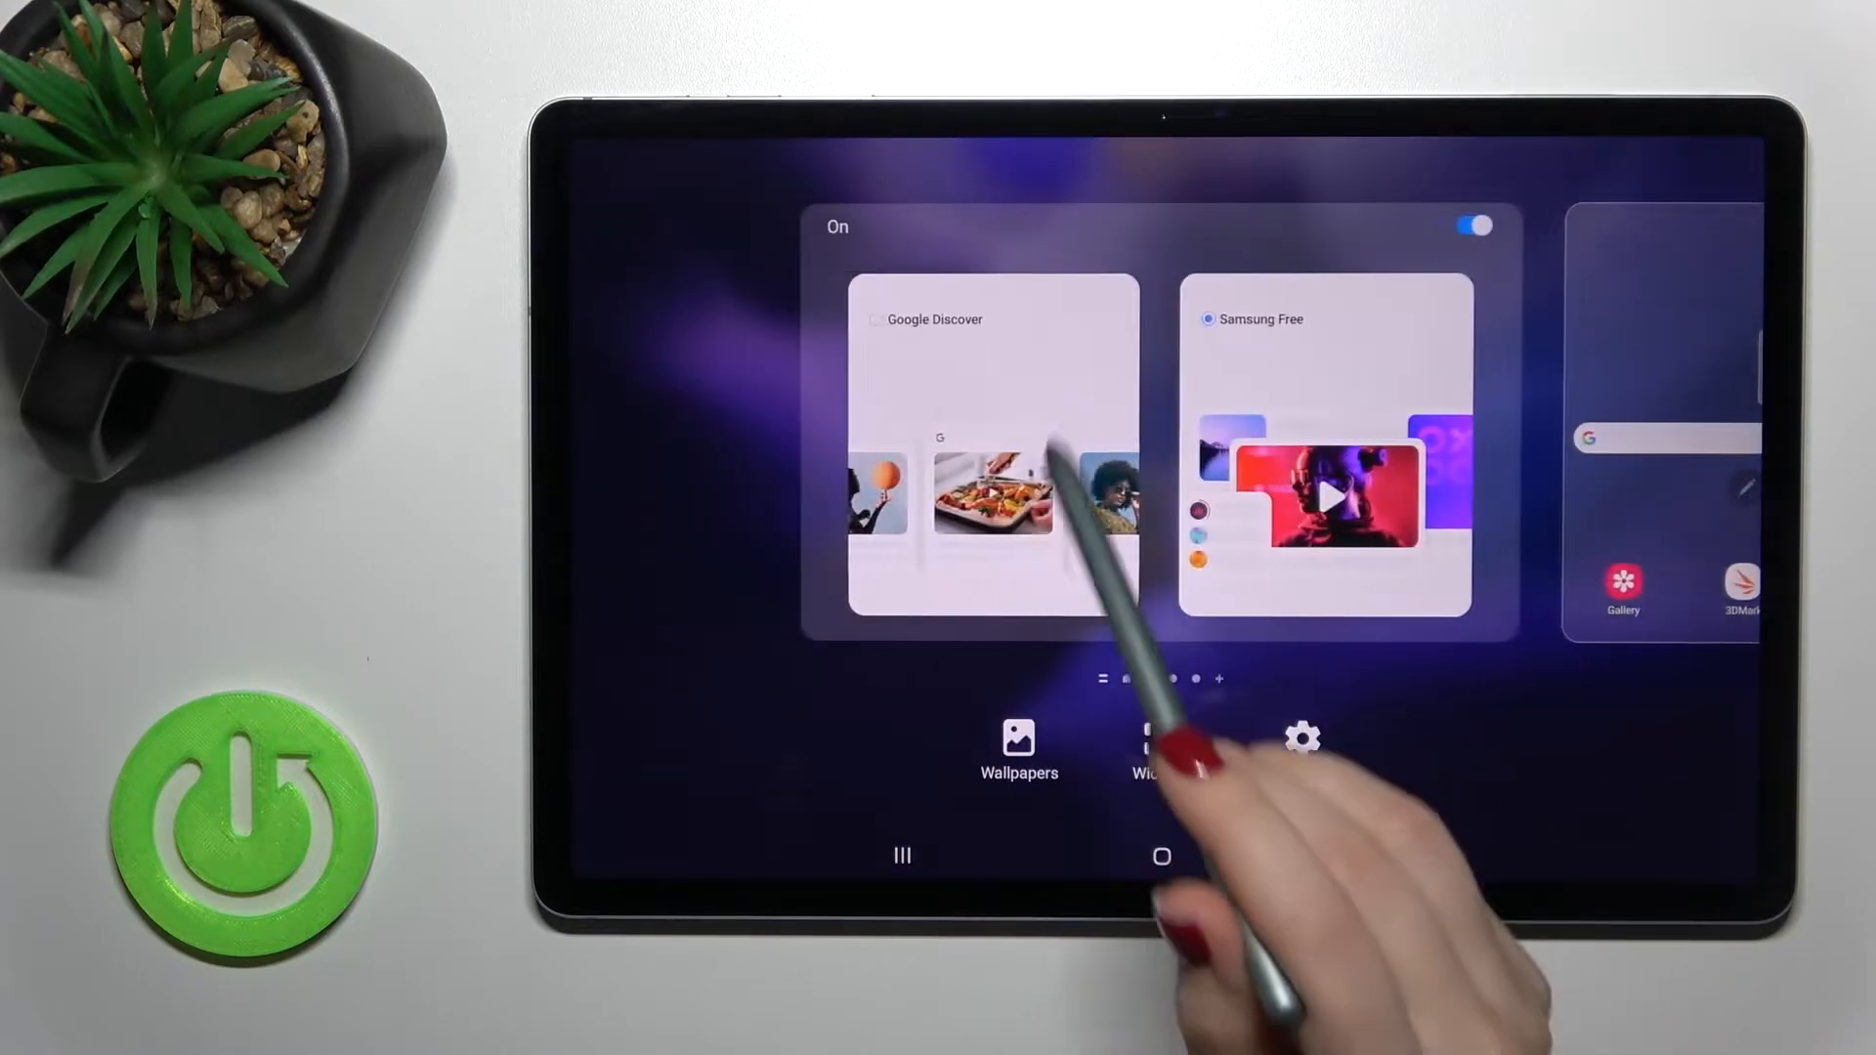
{"action": "left_click", "coordinate": [879, 318]}
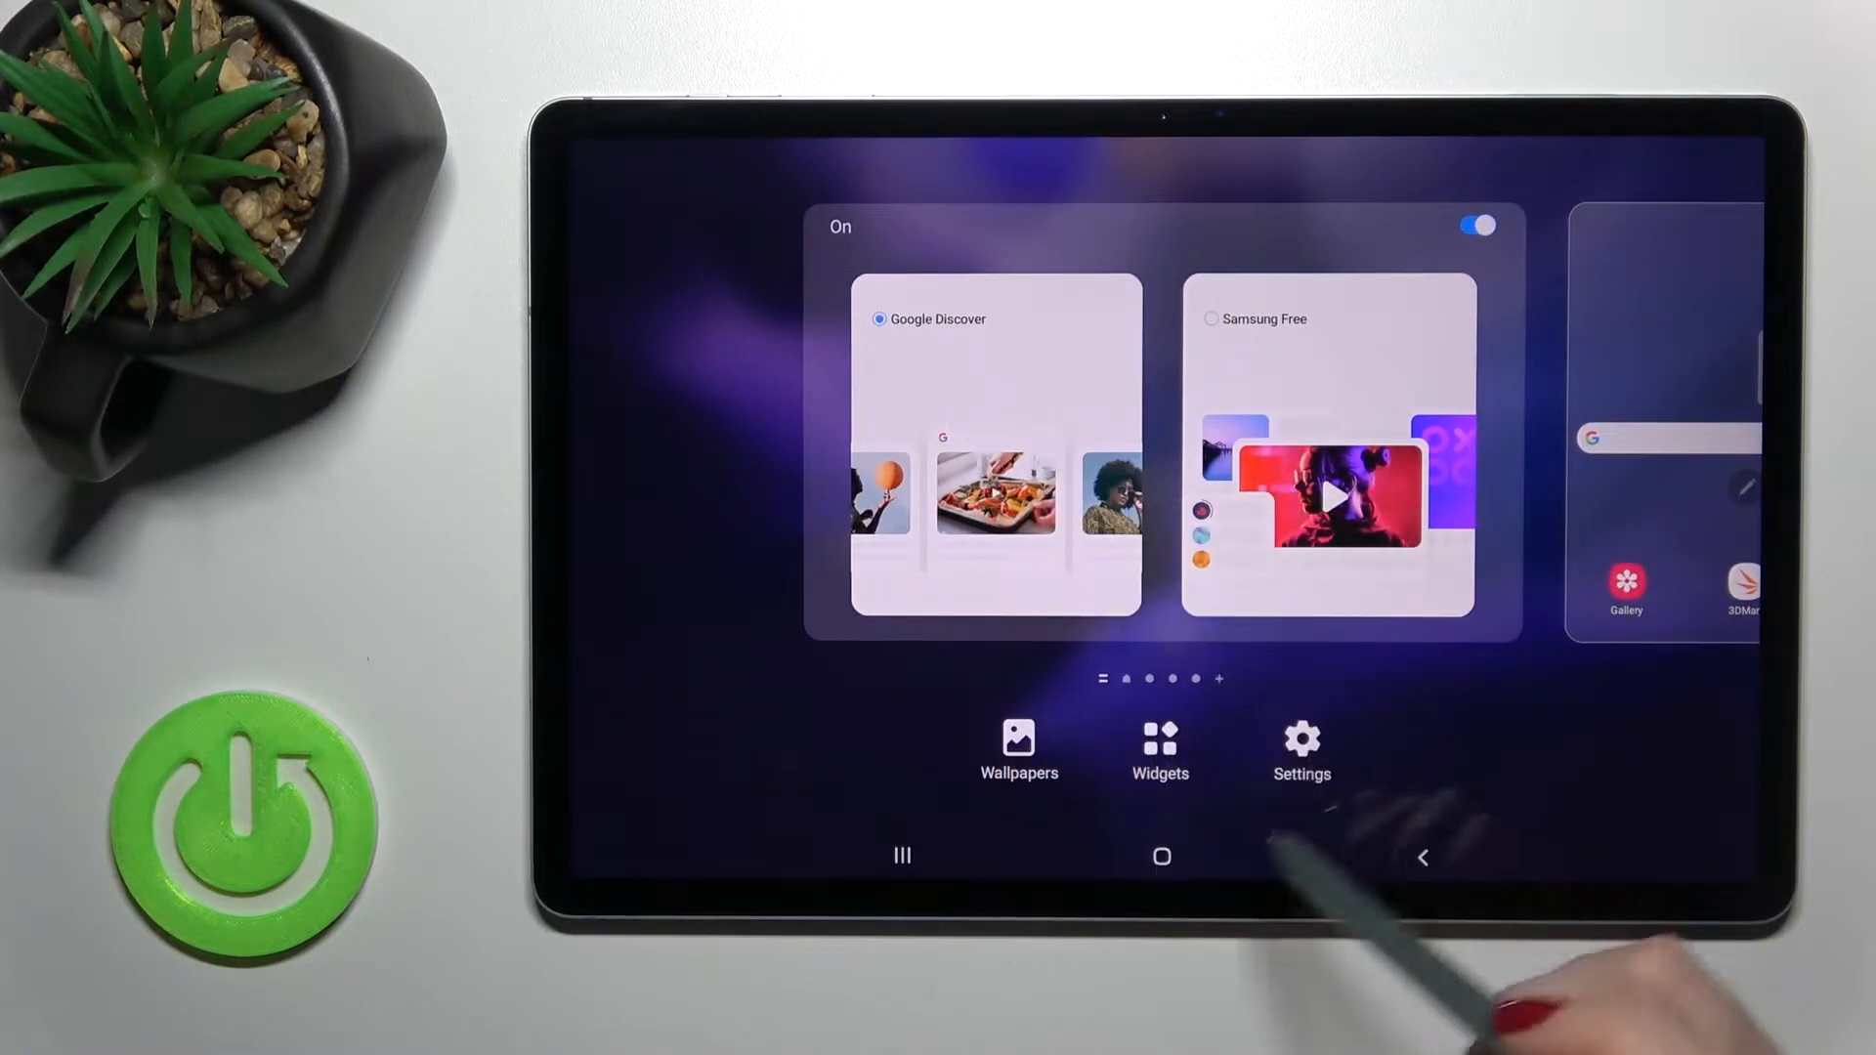
{"action": "left_click", "coordinate": [1160, 856]}
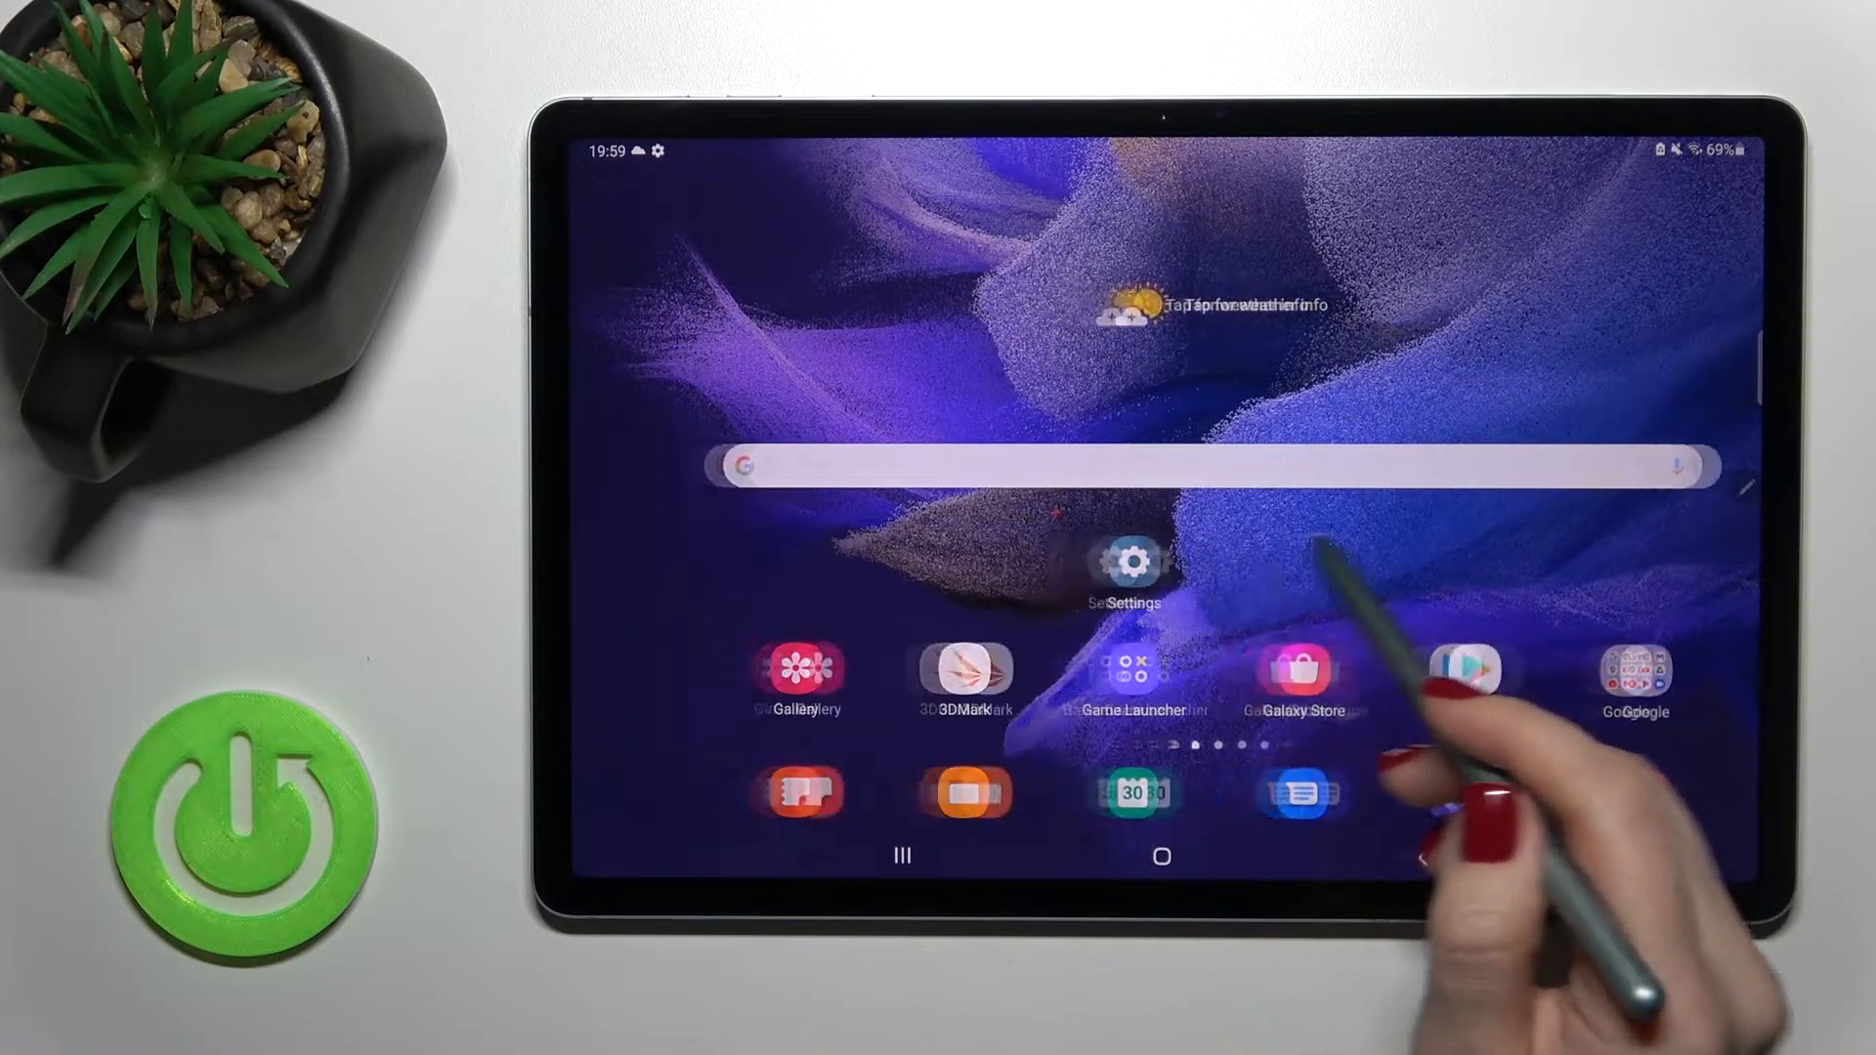
- Swipe to open the Discover feed from the home screen, then close it
{"action": "scroll", "scroll_direction": "left", "scroll_amount": 3}
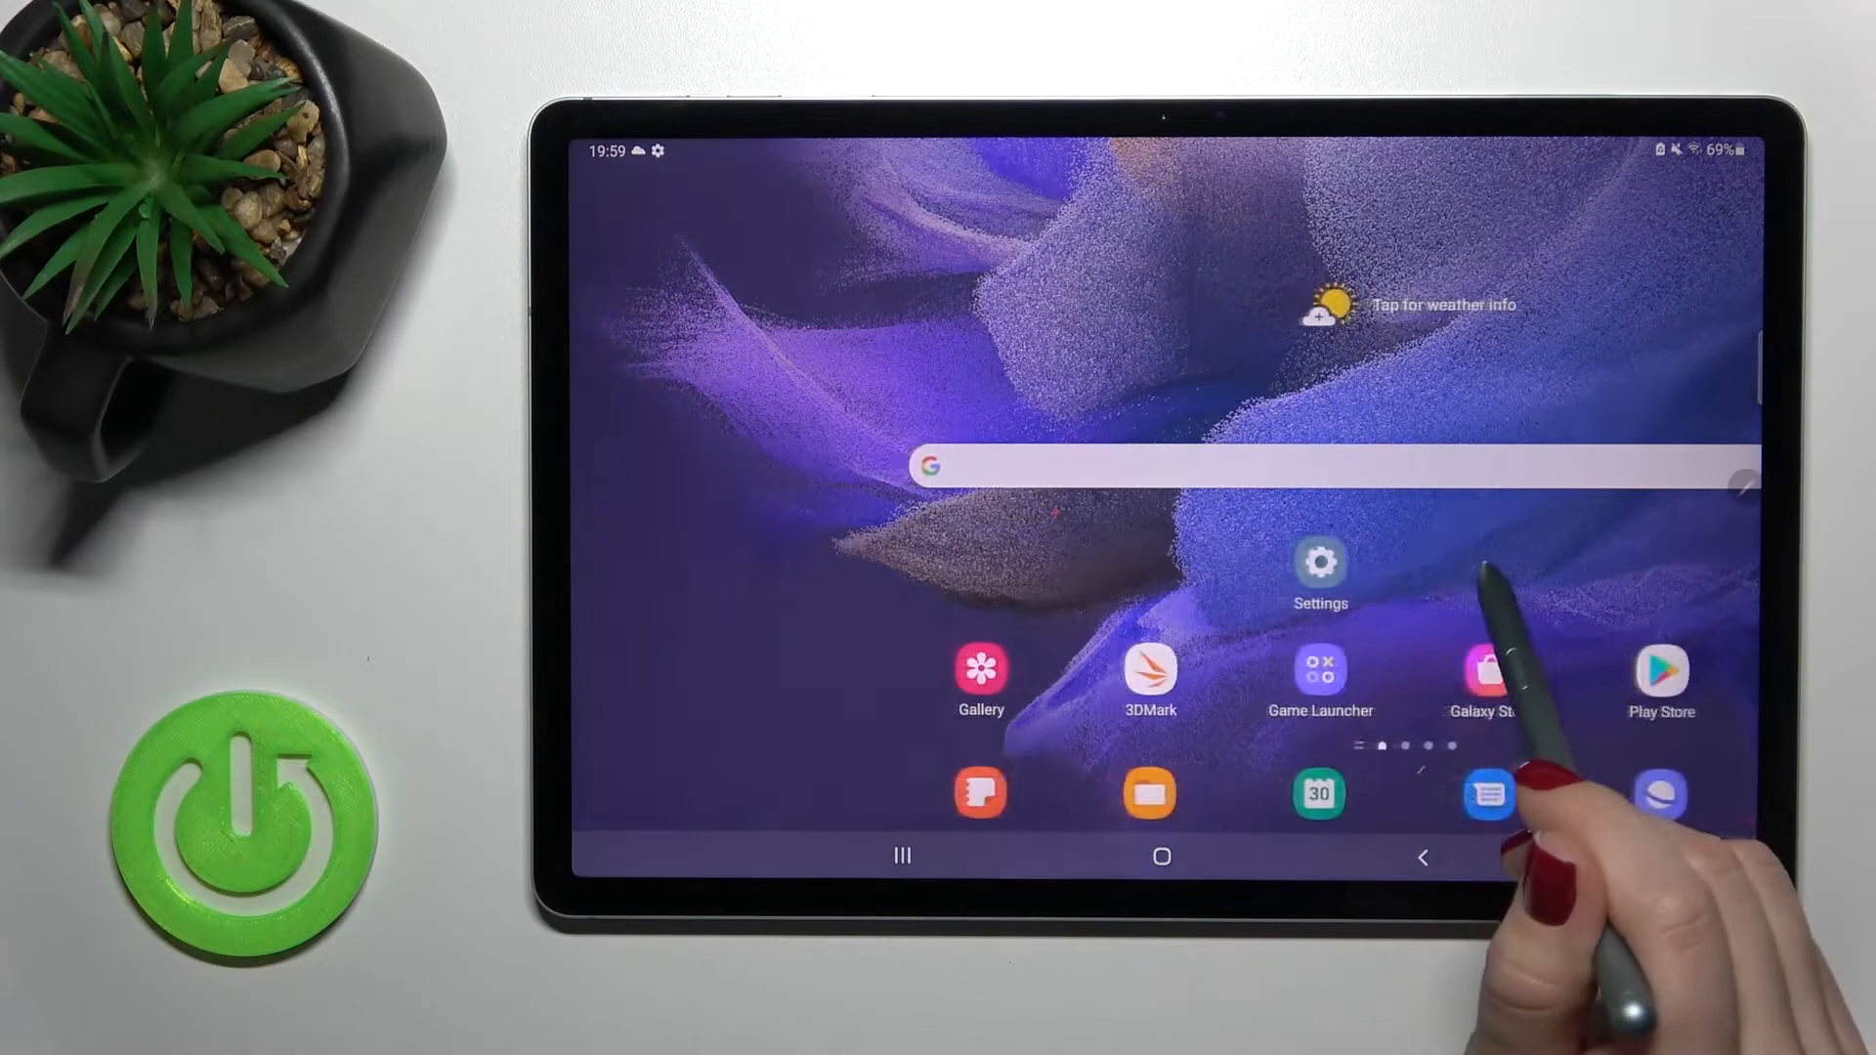
{"action": "scroll", "scroll_direction": "left", "scroll_amount": 3}
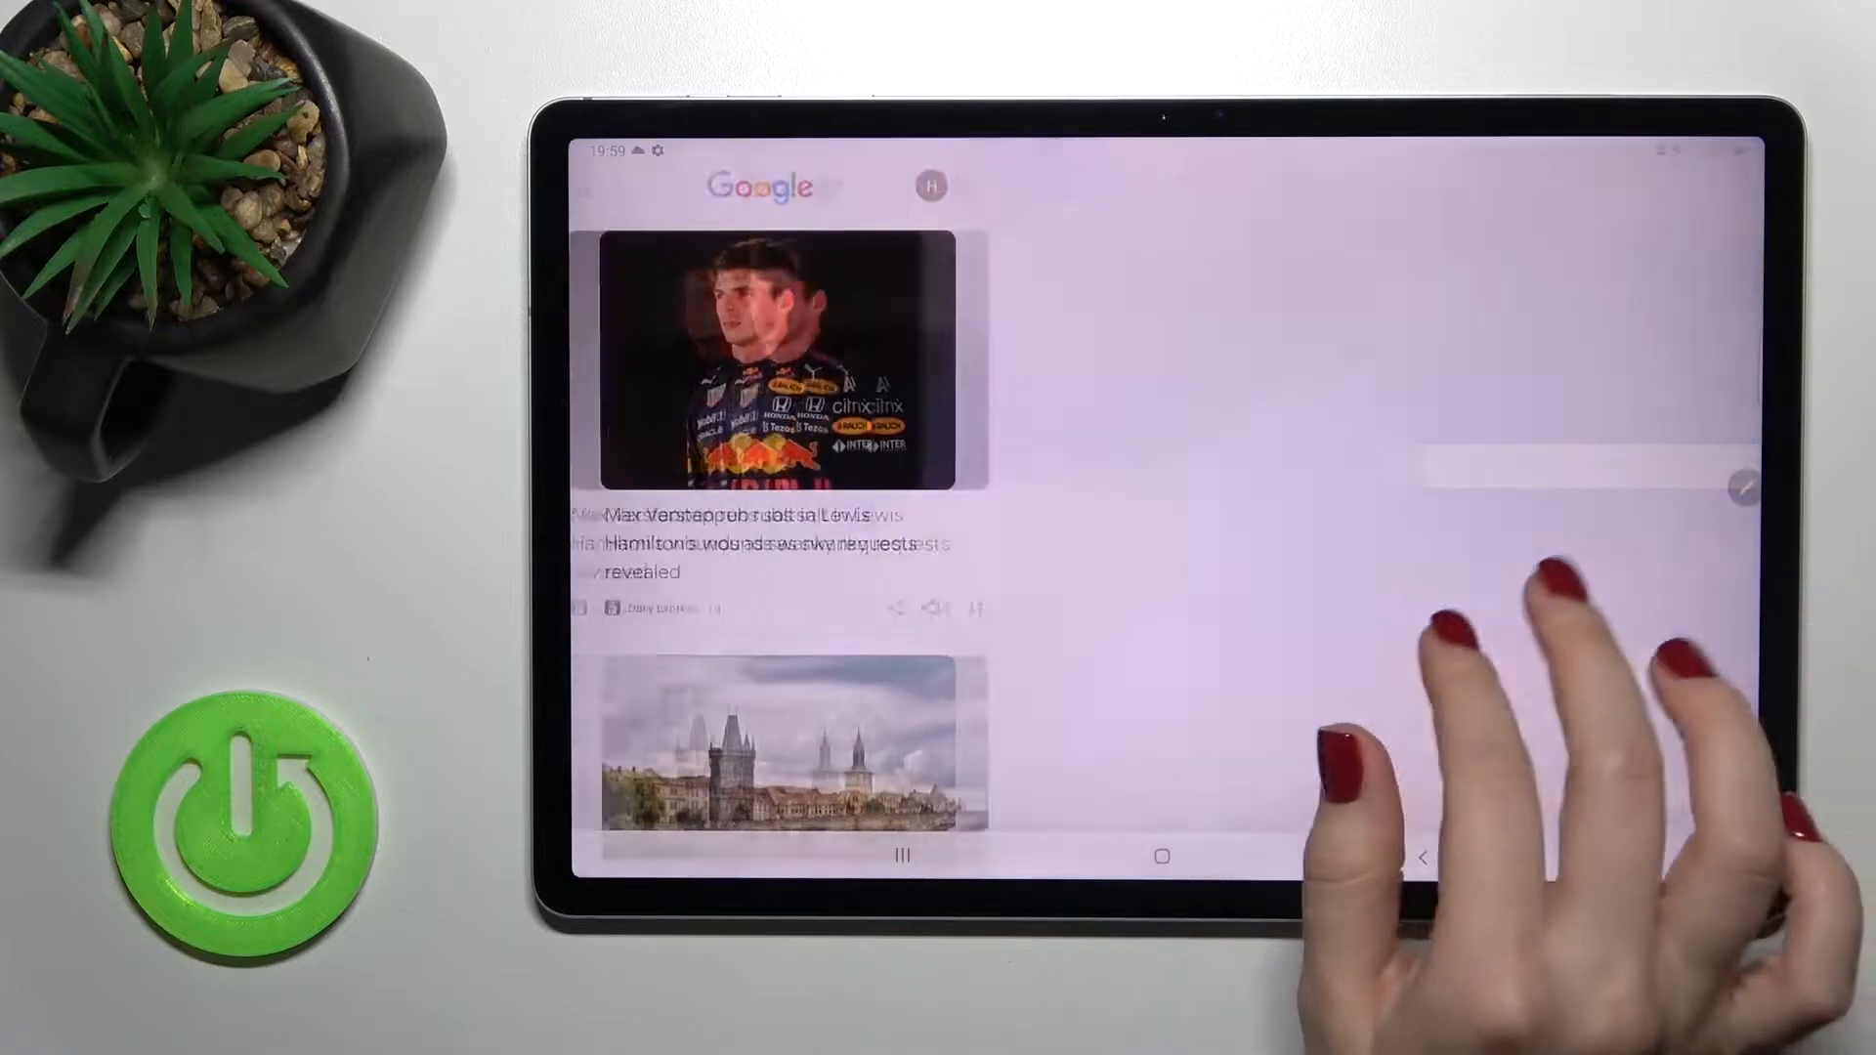
{"action": "left_click", "coordinate": [1160, 856]}
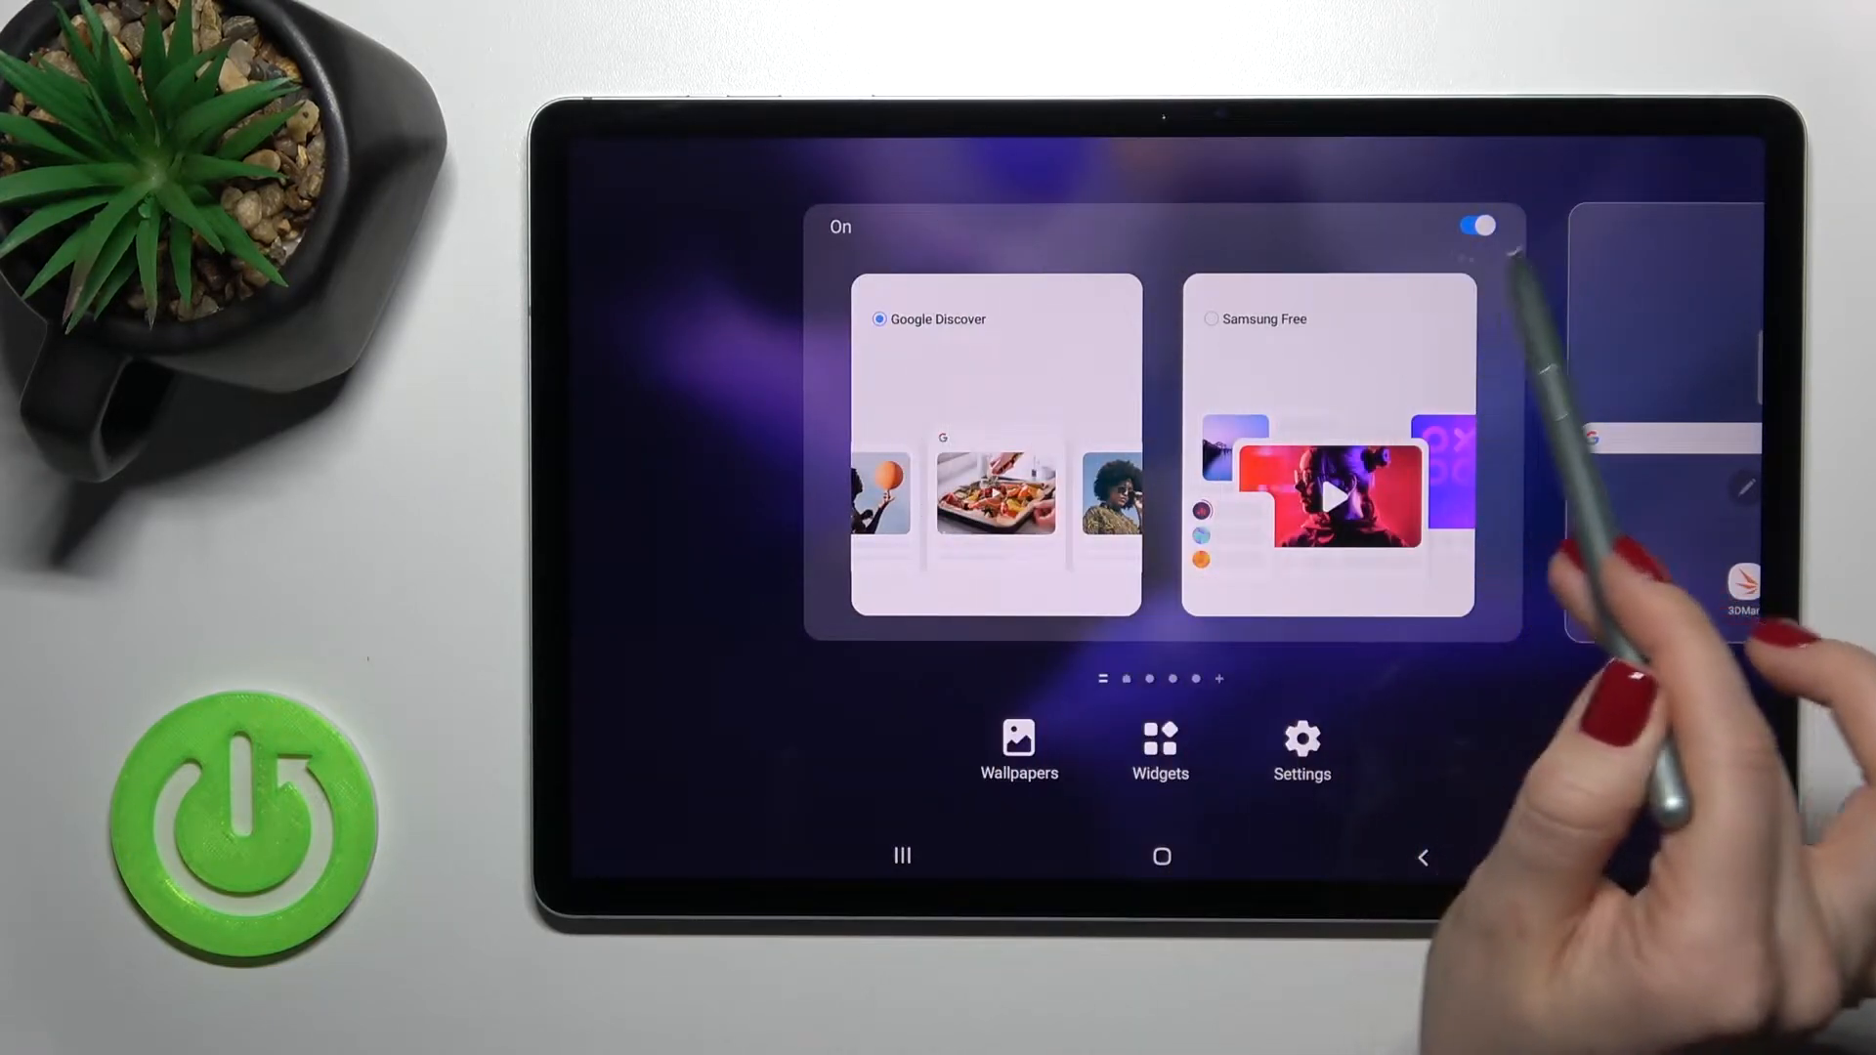
- Switch the leftmost panel toggle from On to Off and exit edit mode
{"action": "left_click", "coordinate": [1477, 226]}
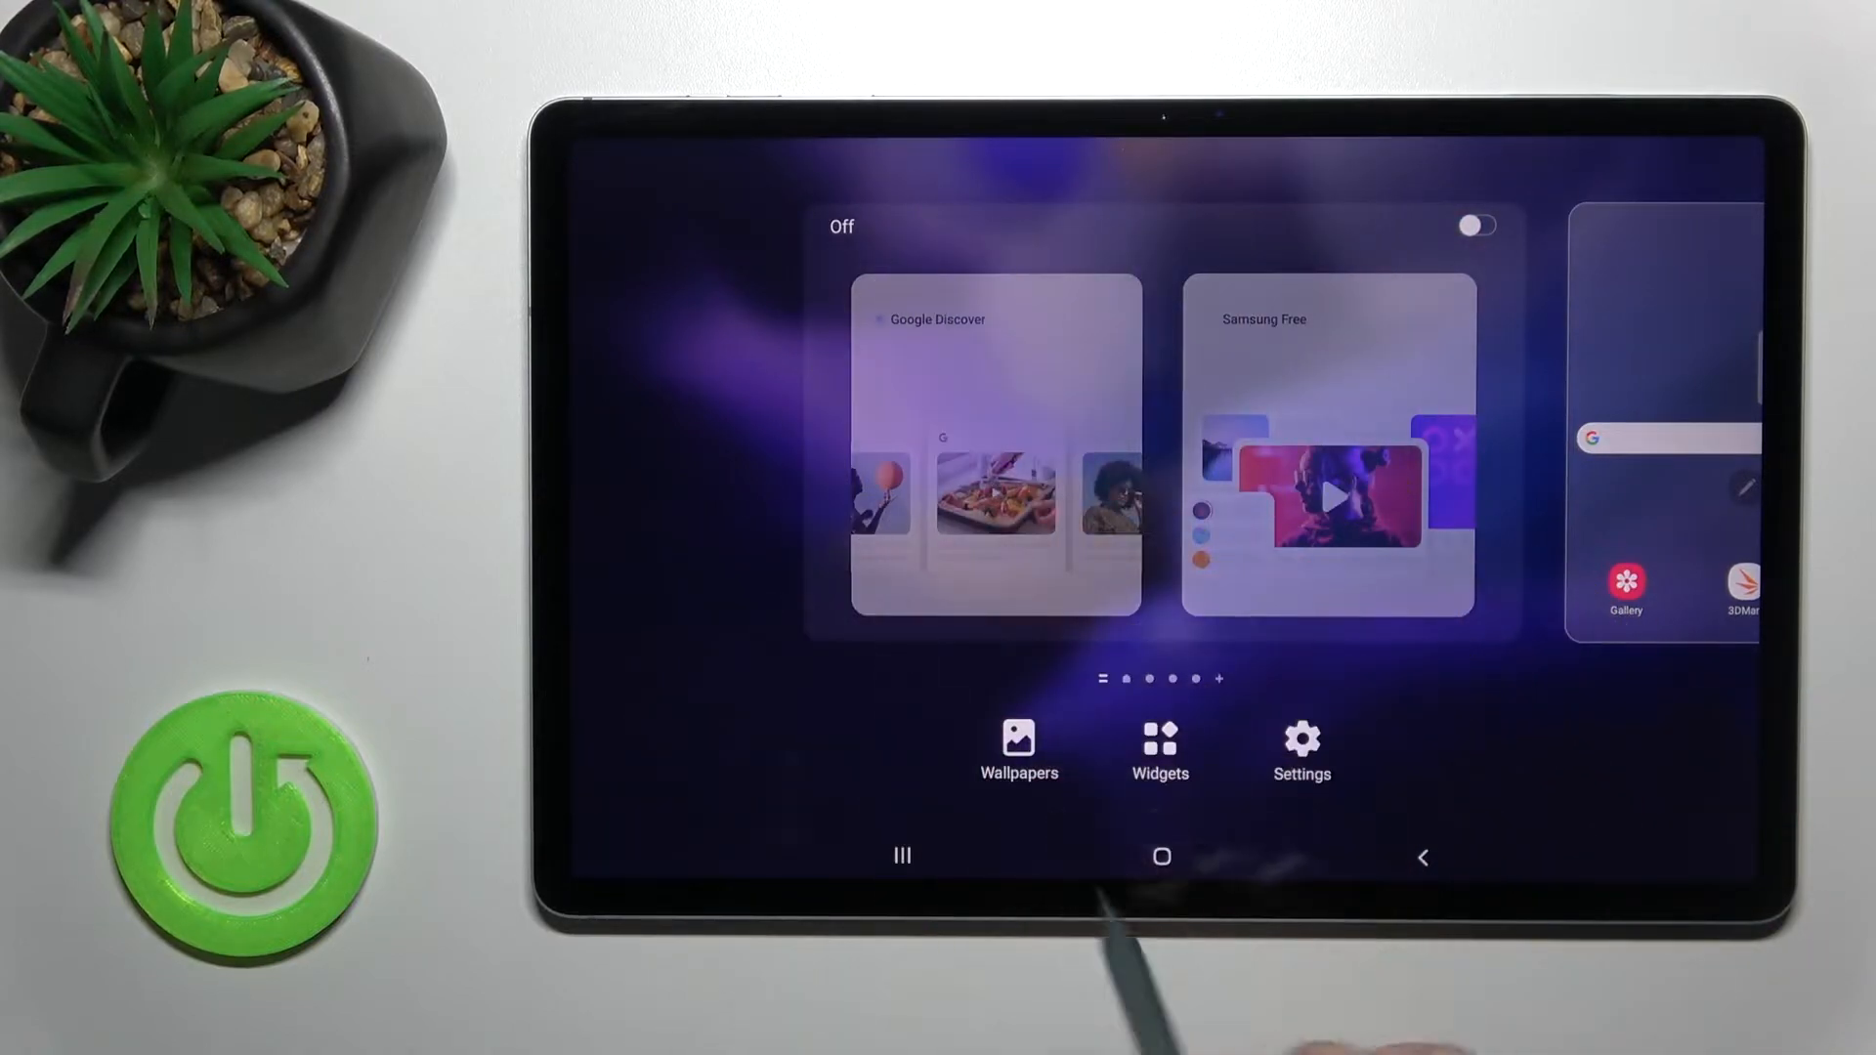
{"action": "left_click", "coordinate": [1160, 855]}
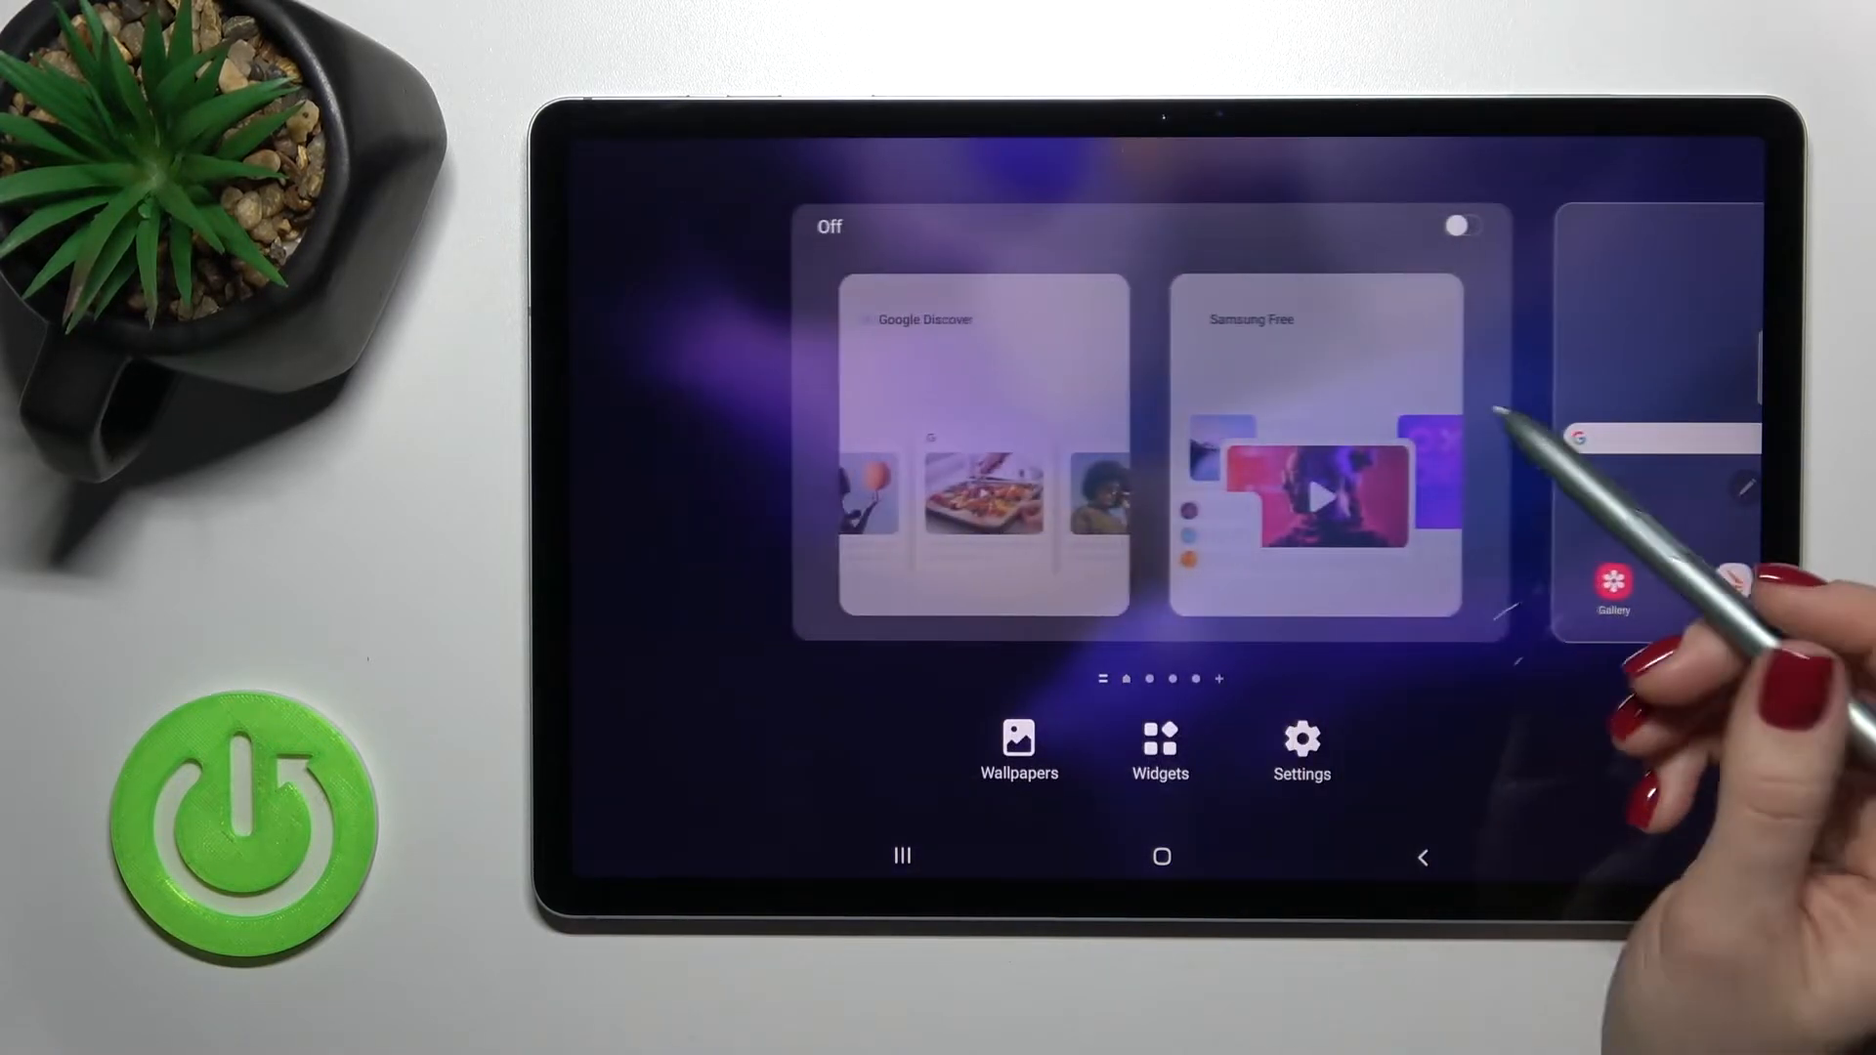
- Toggle the Discover panel back On, then close the feed and return home
{"action": "left_click", "coordinate": [1469, 226]}
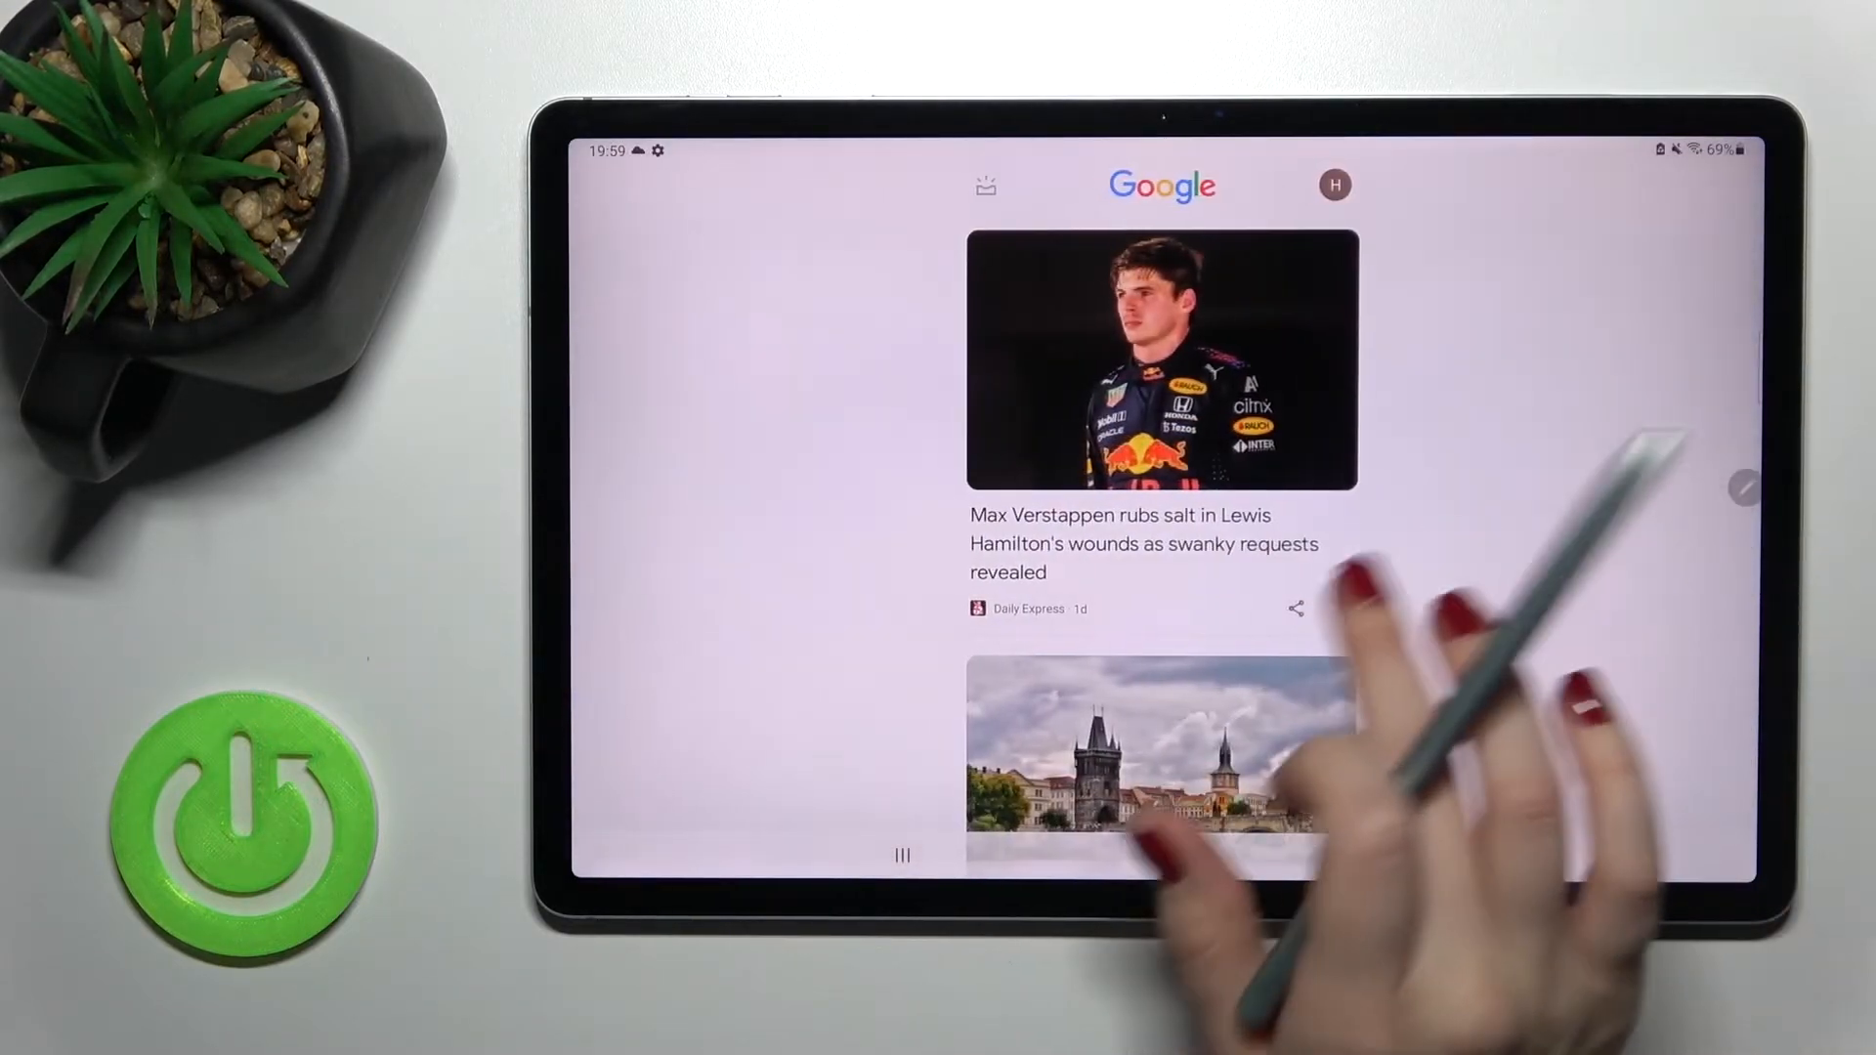
{"action": "left_click", "coordinate": [901, 856]}
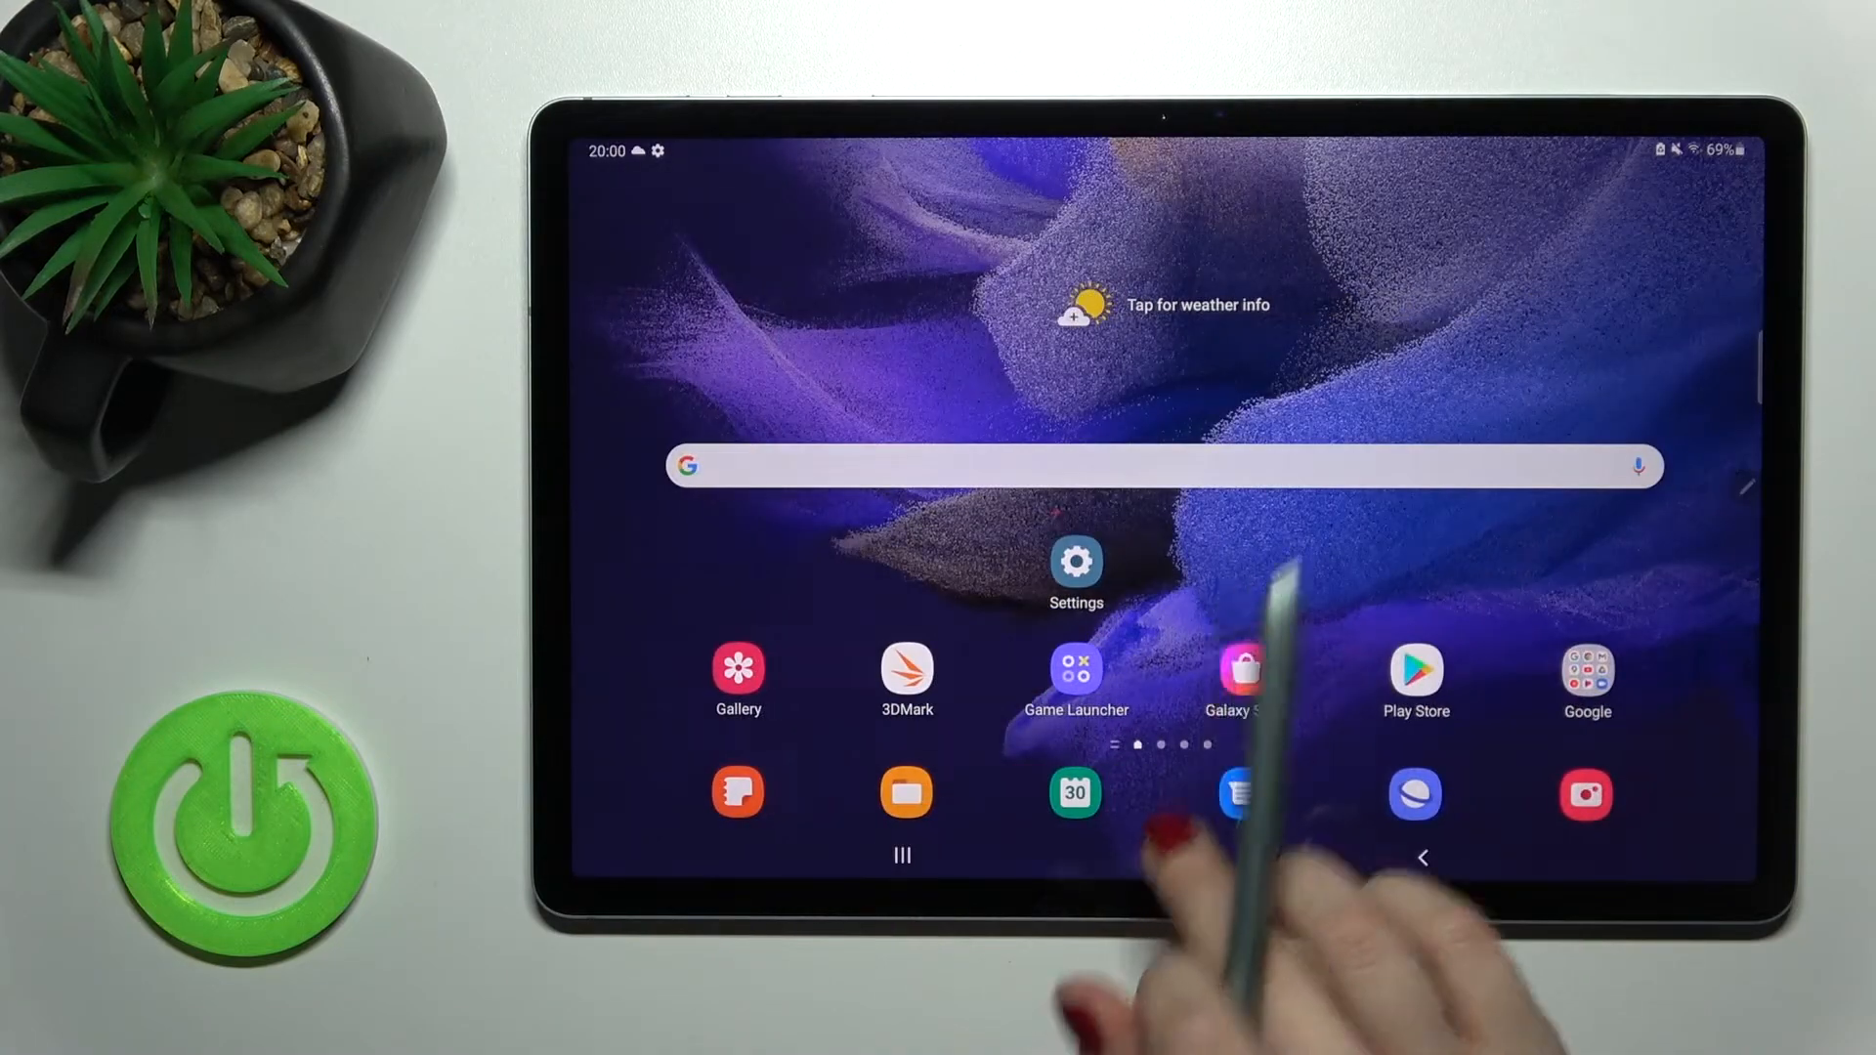